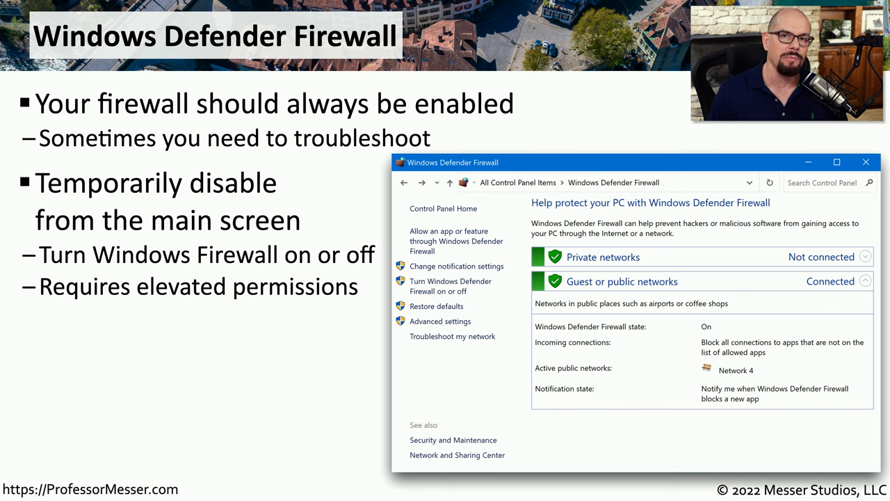
Reveal the slide bullets on per-network-type firewall settings, Public and Private
key(right)
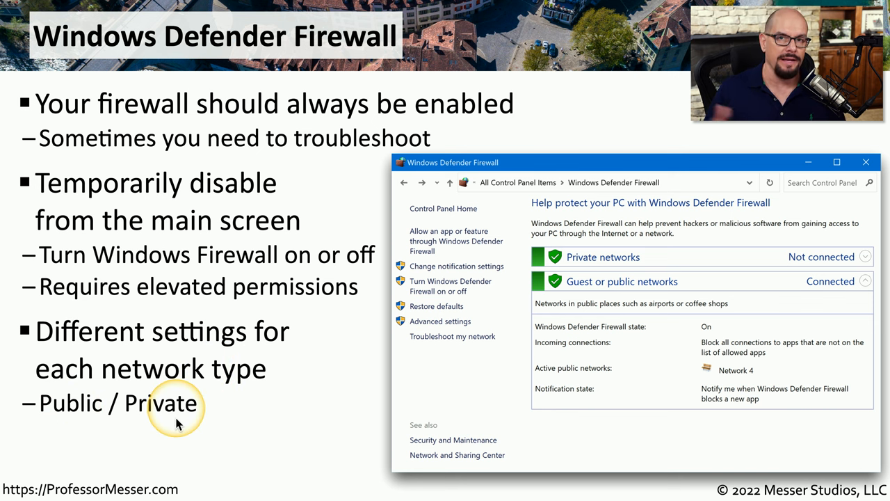
click(450, 287)
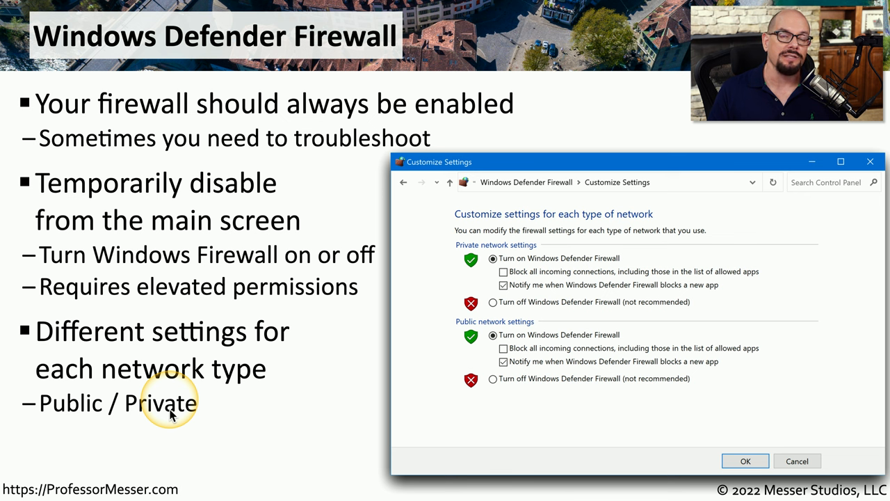
mouse_move(154, 415)
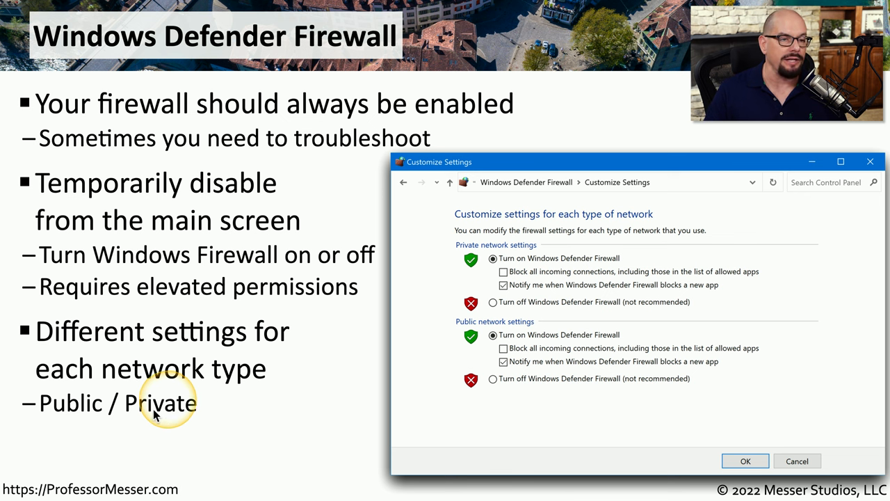
mouse_move(70, 403)
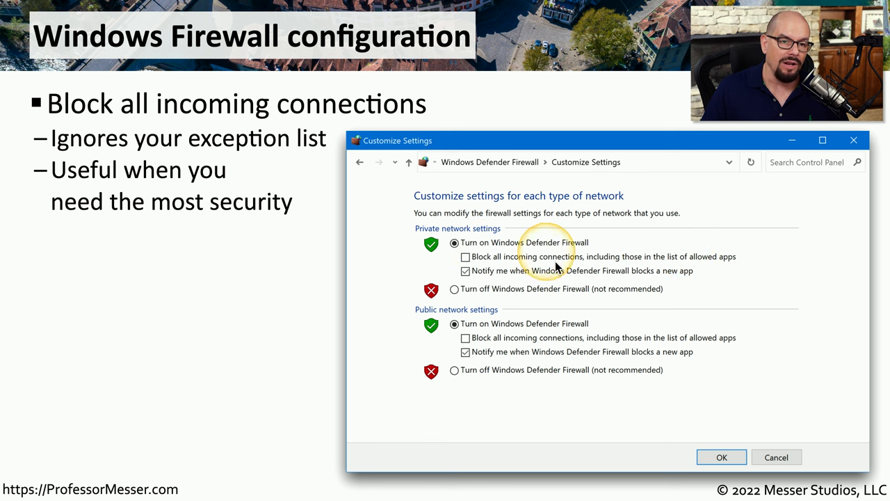
mouse_move(601, 265)
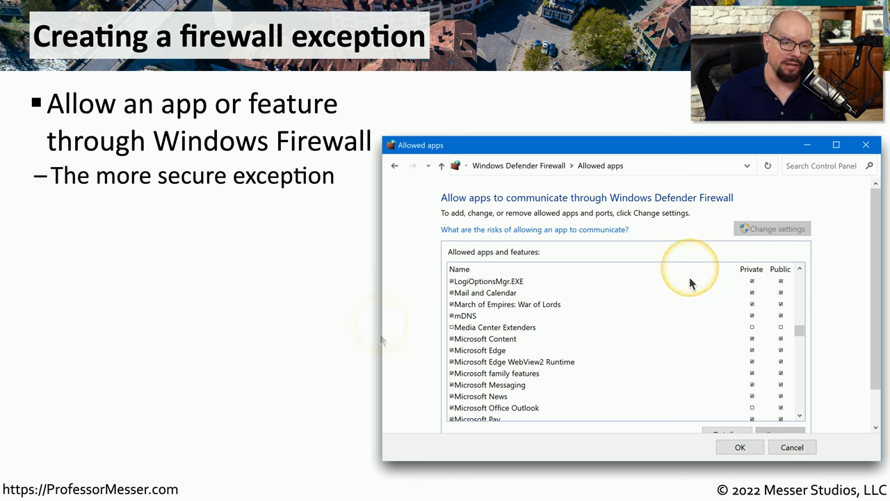
mouse_move(568, 269)
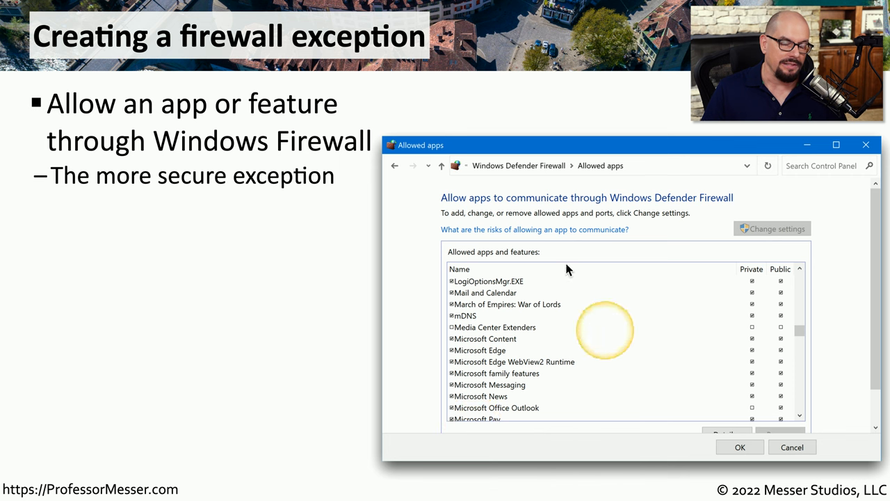
mouse_move(551, 420)
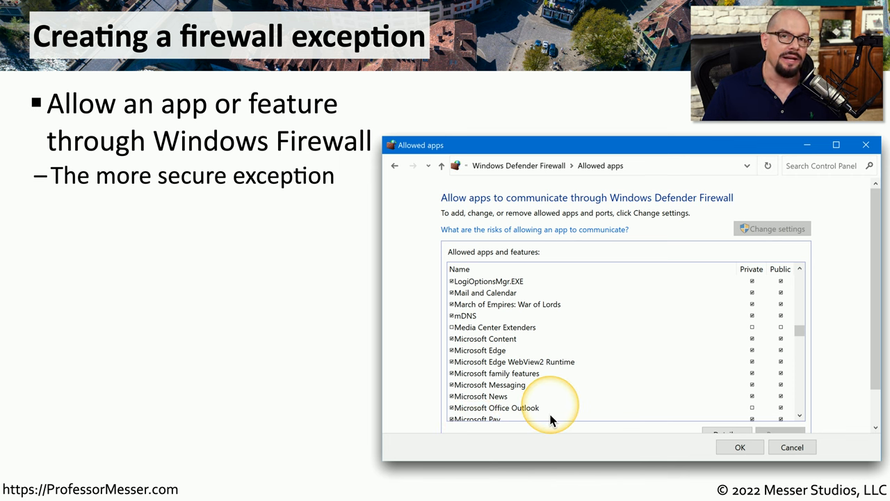
mouse_move(728, 311)
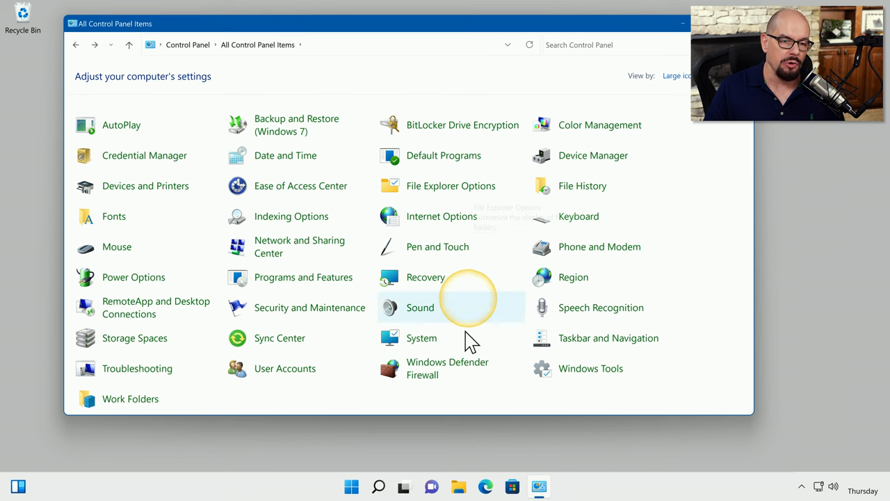
mouse_move(487, 369)
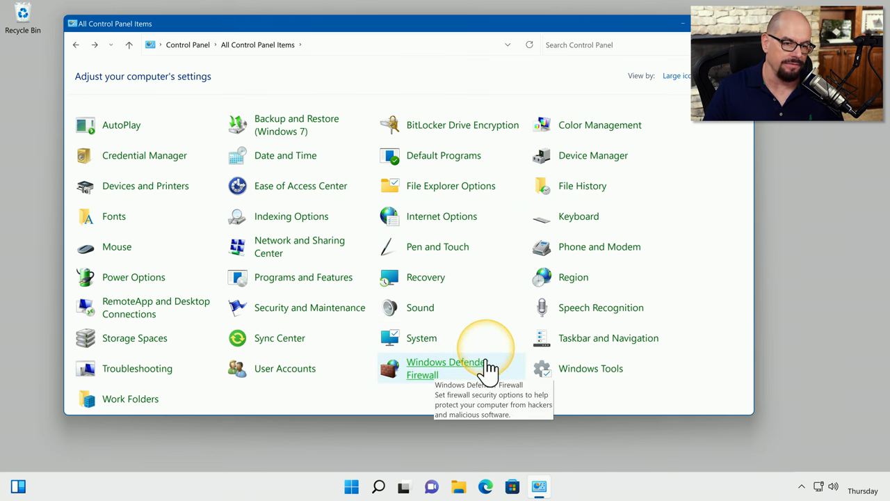
Show the Windows Defender Firewall status page from All Control Panel Items
click(445, 368)
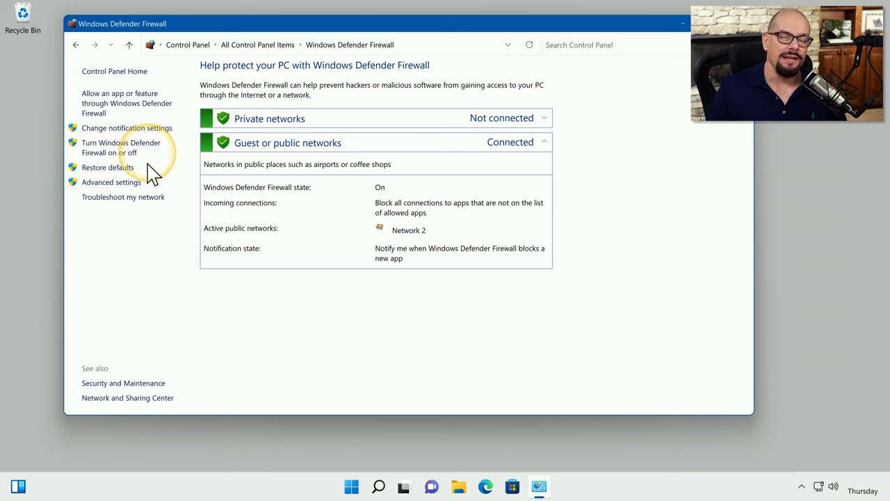
mouse_move(111, 181)
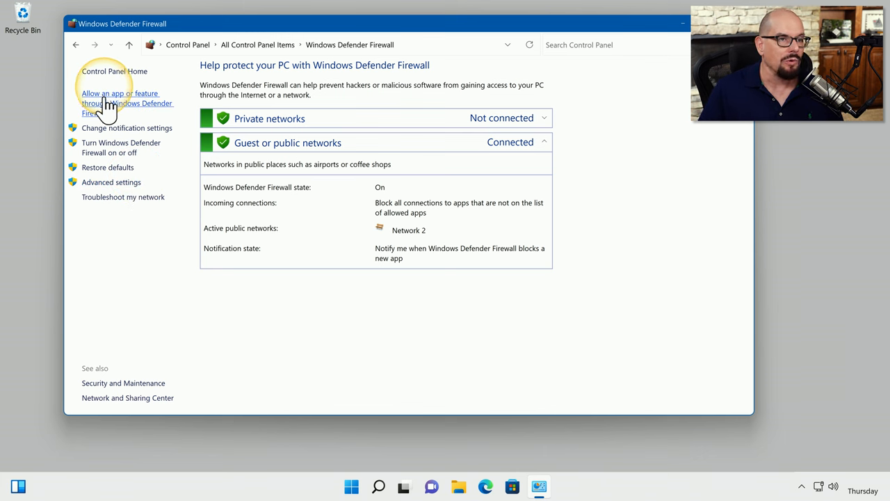
click(119, 103)
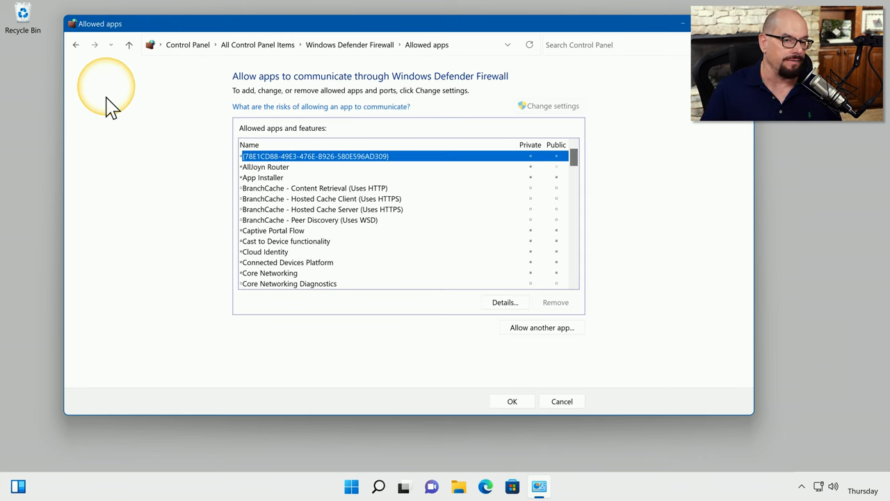
scroll(down, 3)
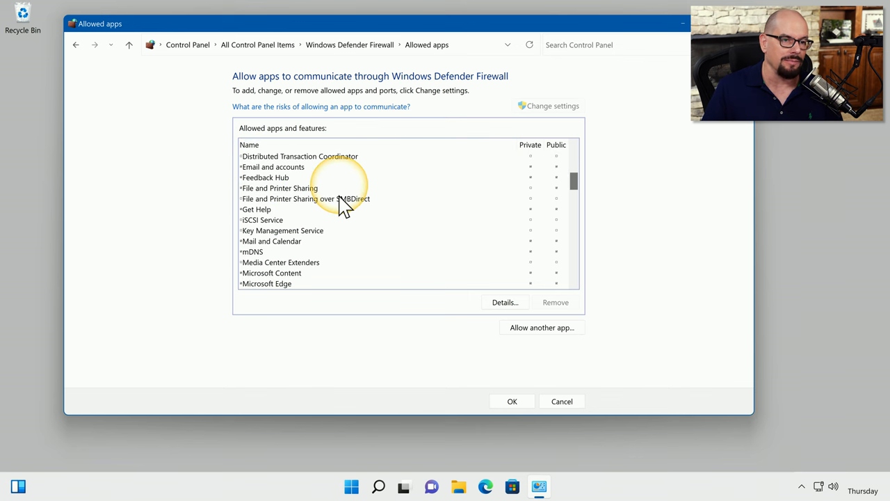
scroll(down, 3)
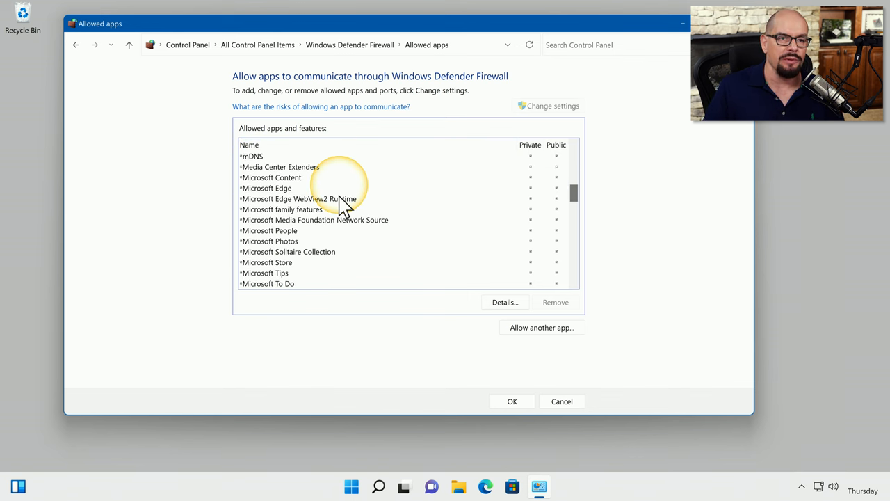
scroll(down, 3)
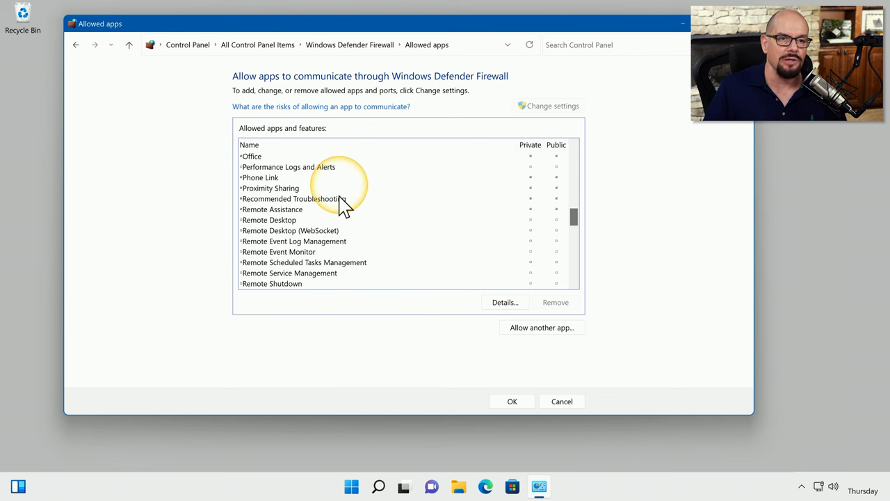
click(268, 220)
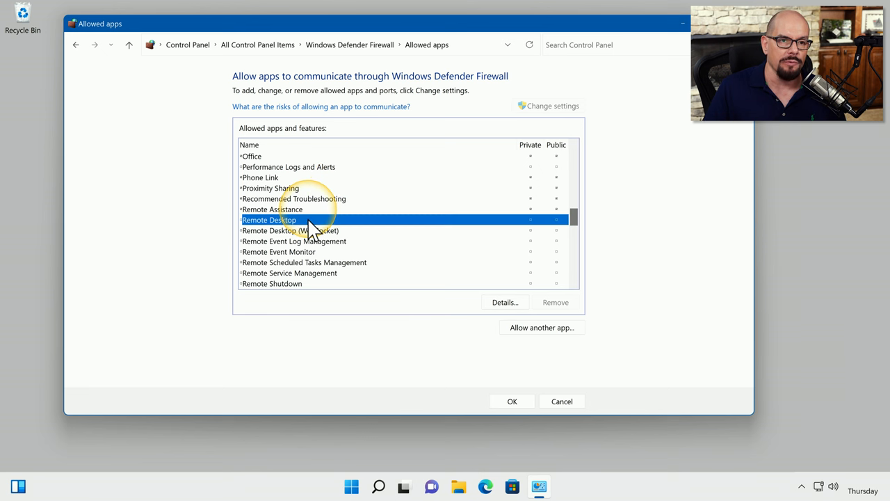
mouse_move(536, 226)
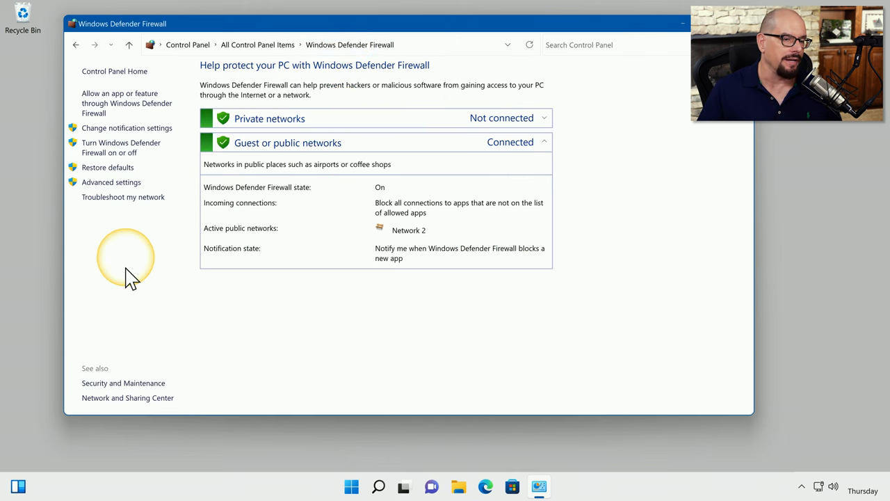
mouse_move(111, 181)
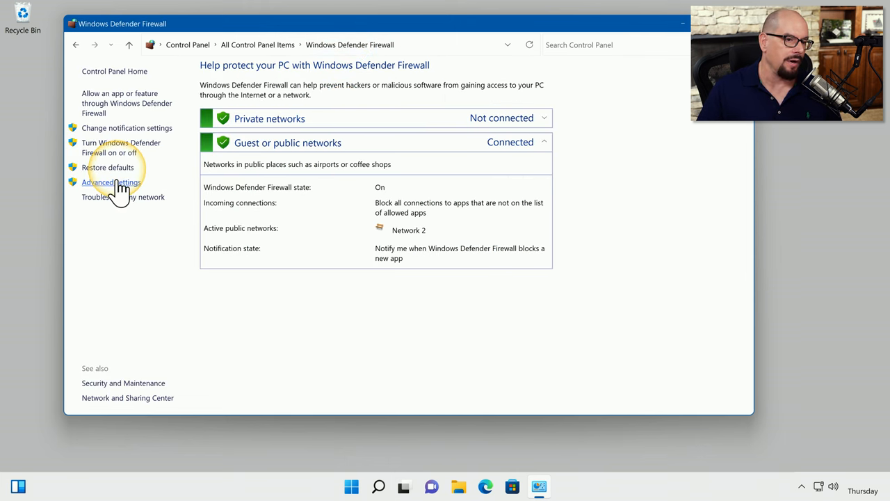
Launch the Advanced Security console from the firewall's Advanced settings link
click(111, 181)
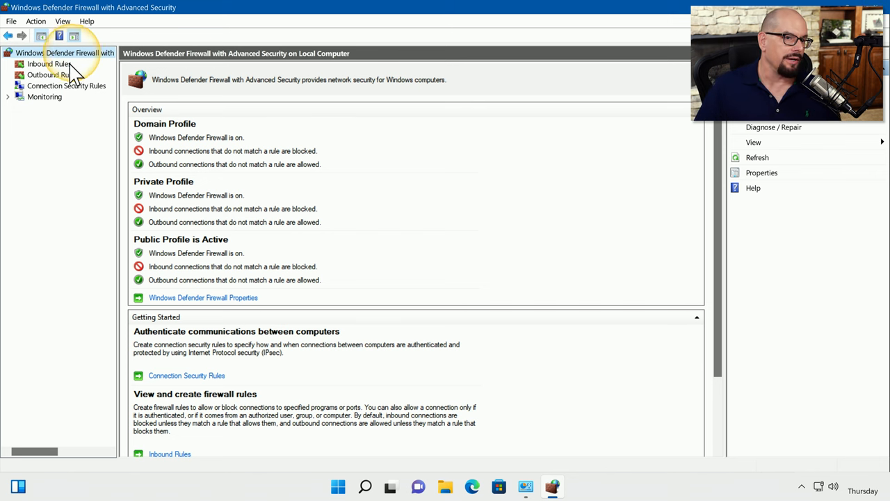
List the inbound rules, including Microsoft Teams, AllJoyn and File and Printer Sharing
click(49, 64)
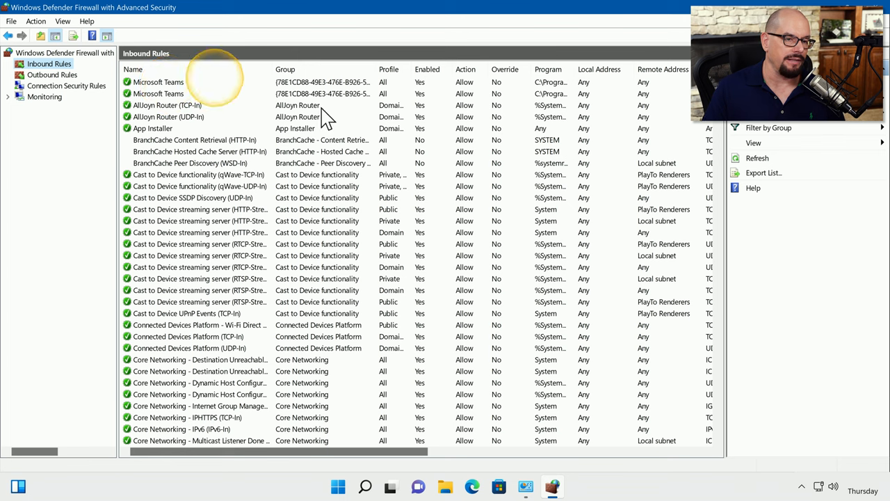
scroll(down, 3)
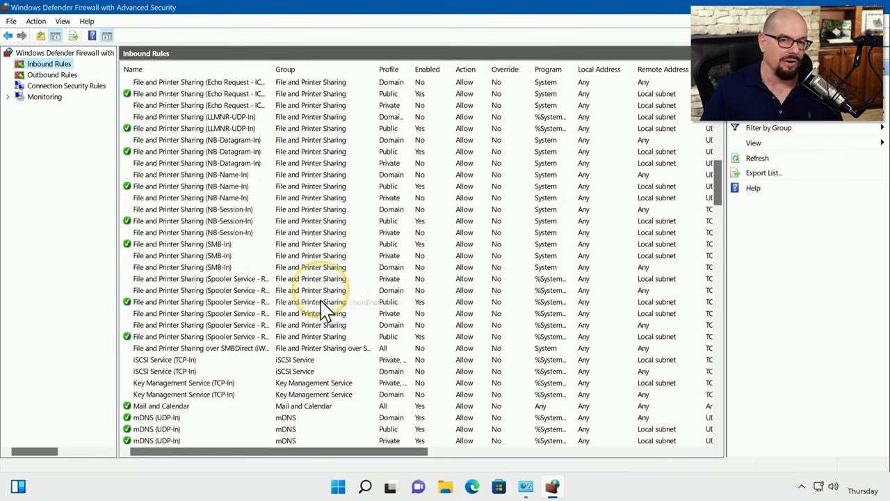
scroll(down, 3)
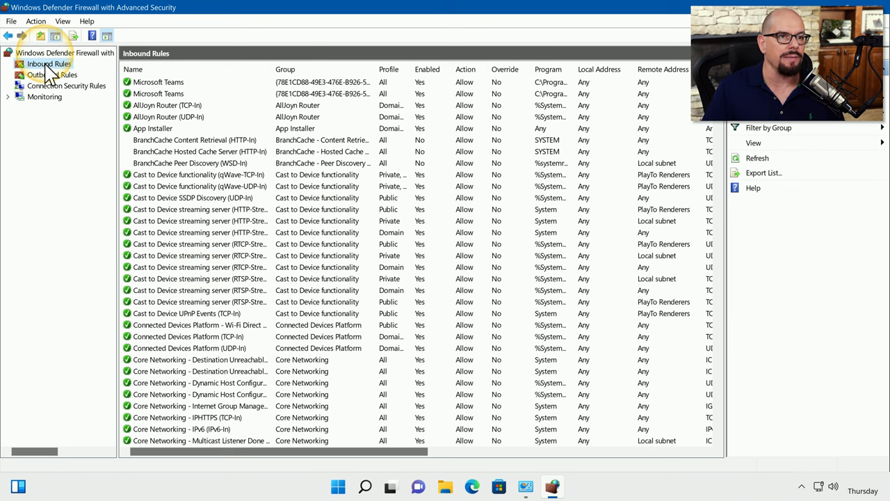
Start the New Inbound Rule Wizard from the Inbound Rules context menu
right_click(49, 64)
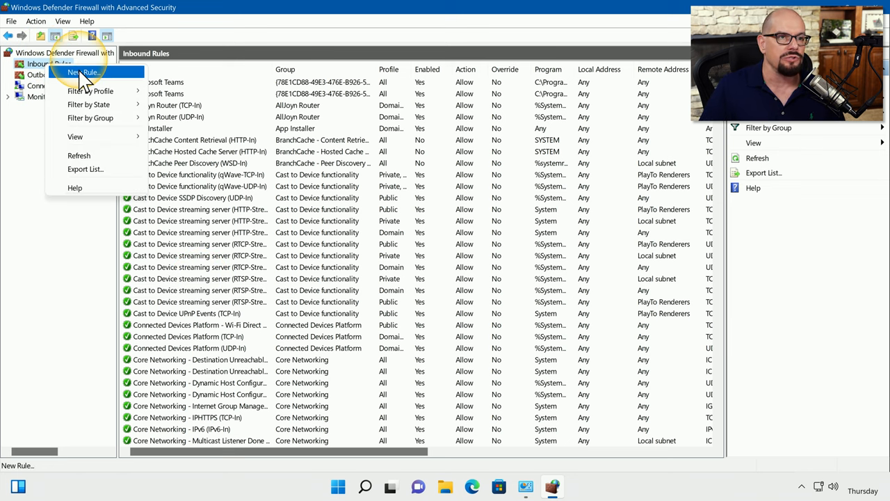
click(84, 72)
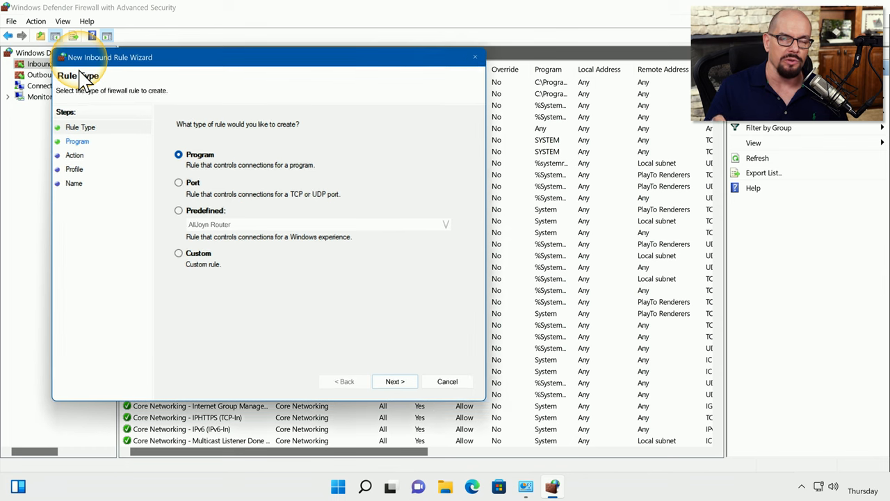
mouse_move(345, 164)
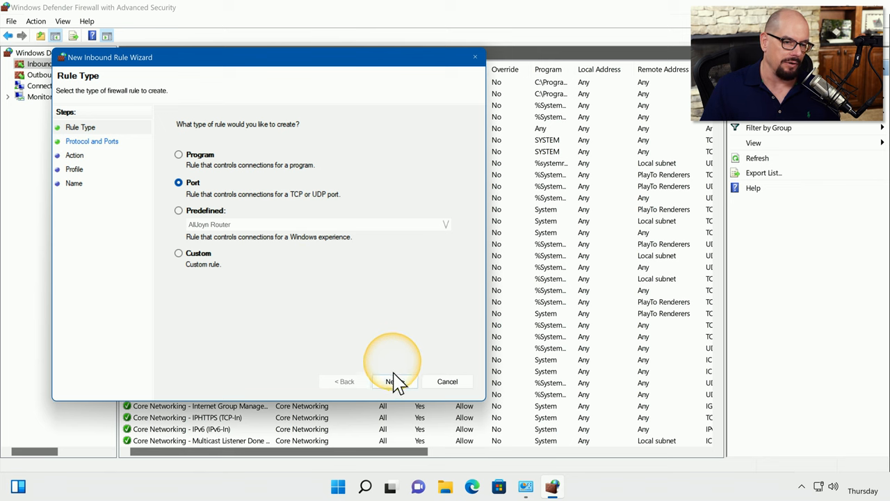
Define the rule as TCP on specific local ports 80, 443 and continue to the action page
click(395, 382)
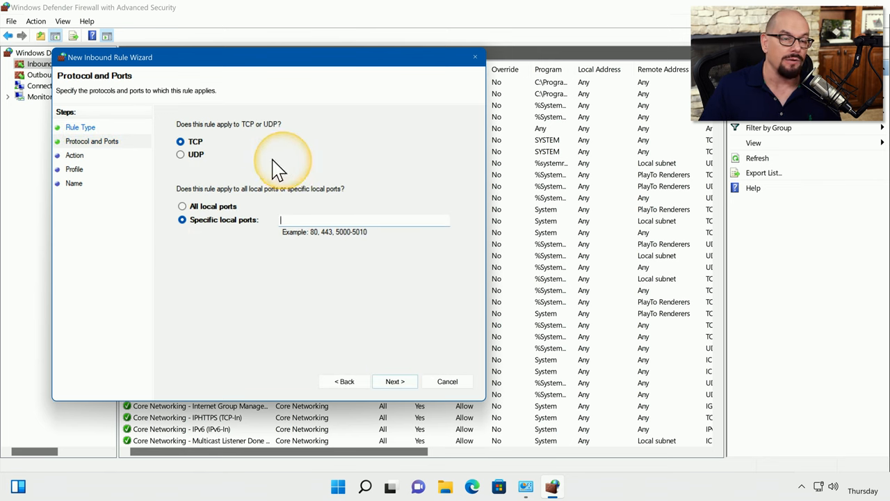
mouse_move(253, 136)
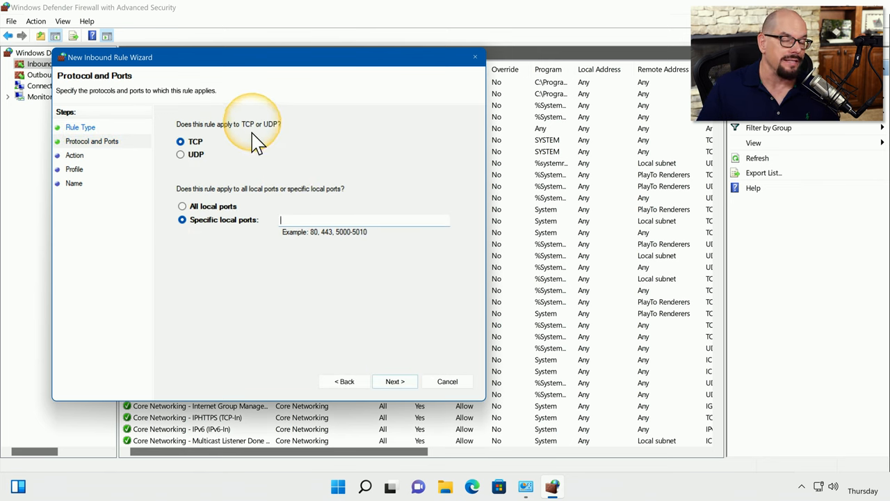
mouse_move(209, 151)
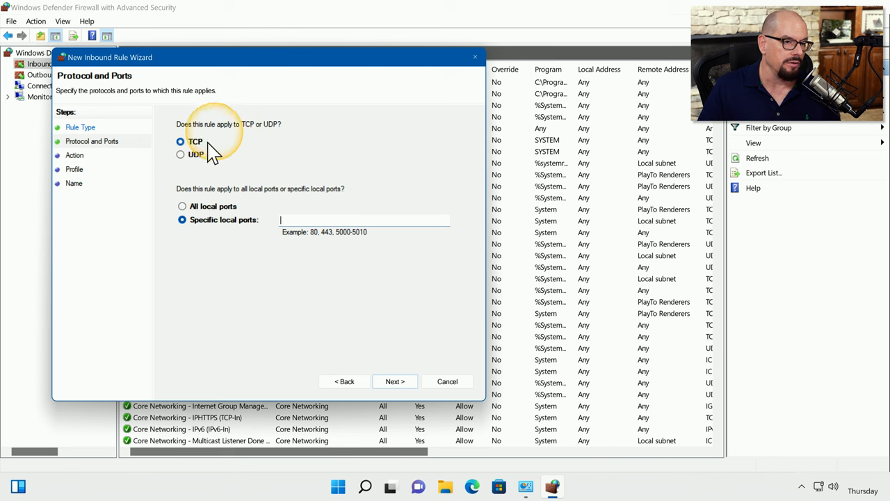
mouse_move(234, 198)
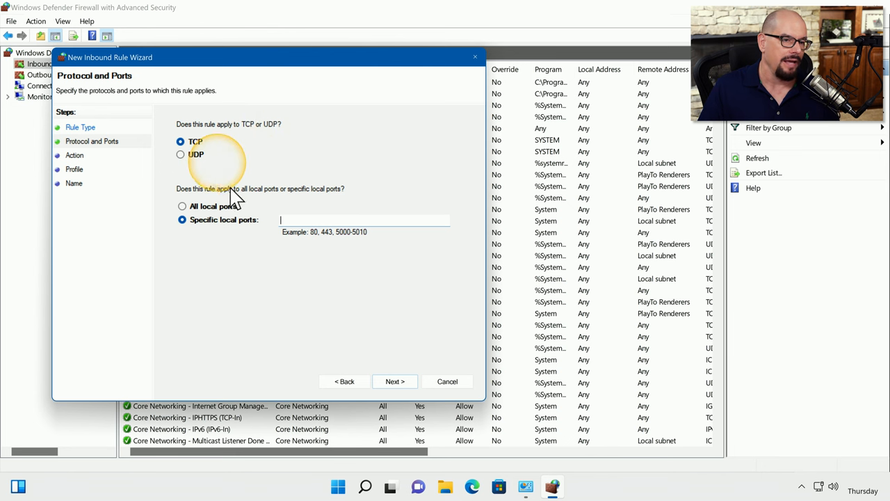
mouse_move(390, 195)
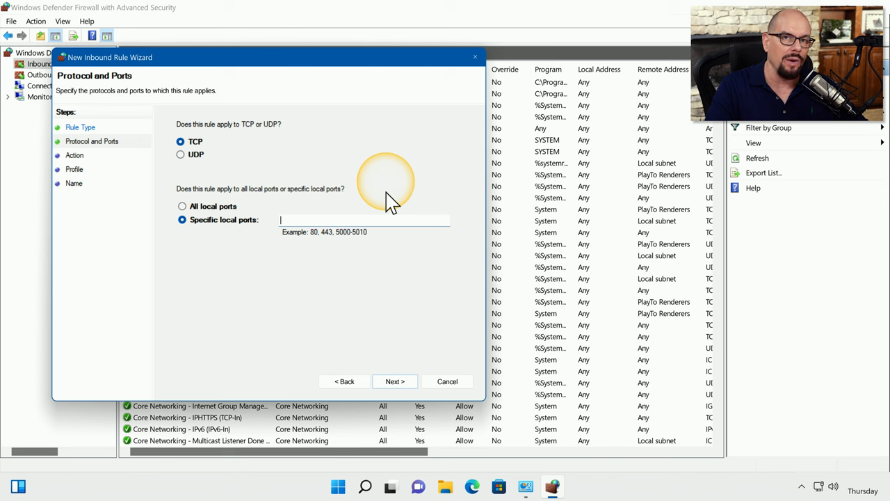
text(80)
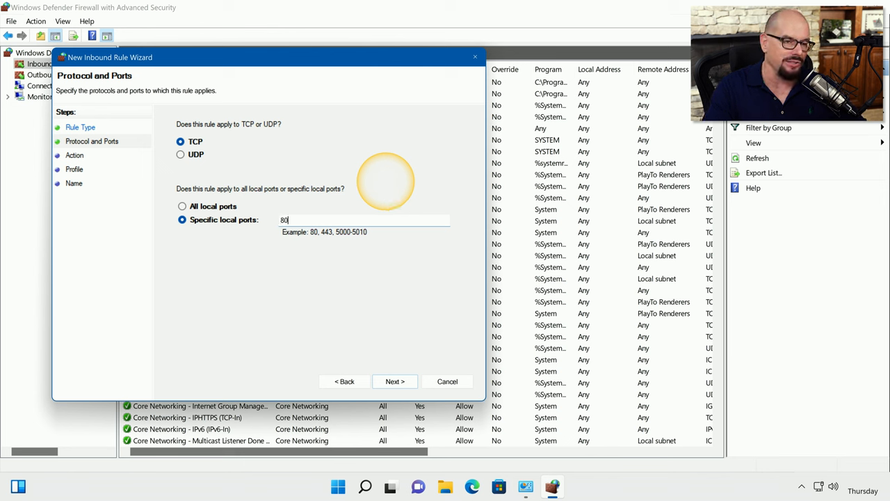
text(, 443)
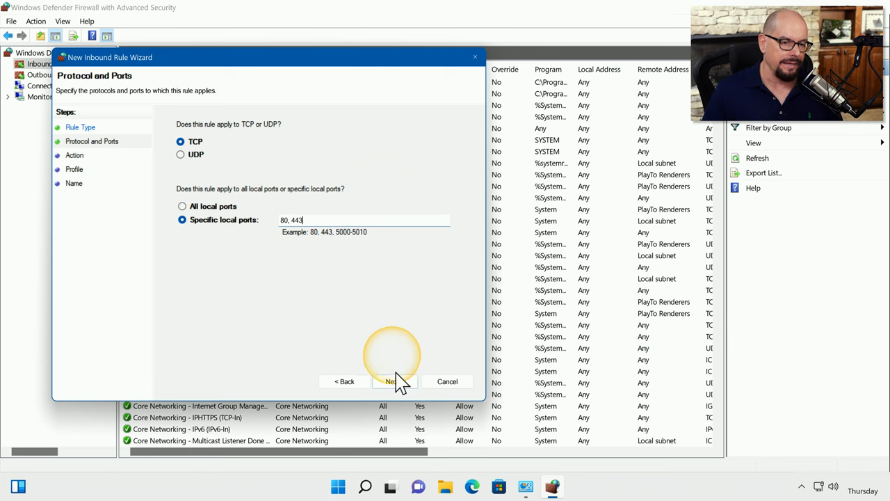
click(395, 381)
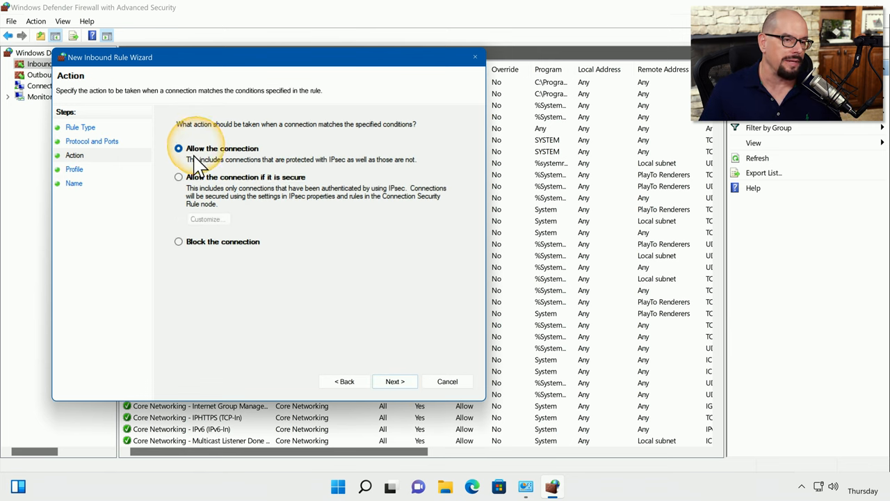
mouse_move(193, 192)
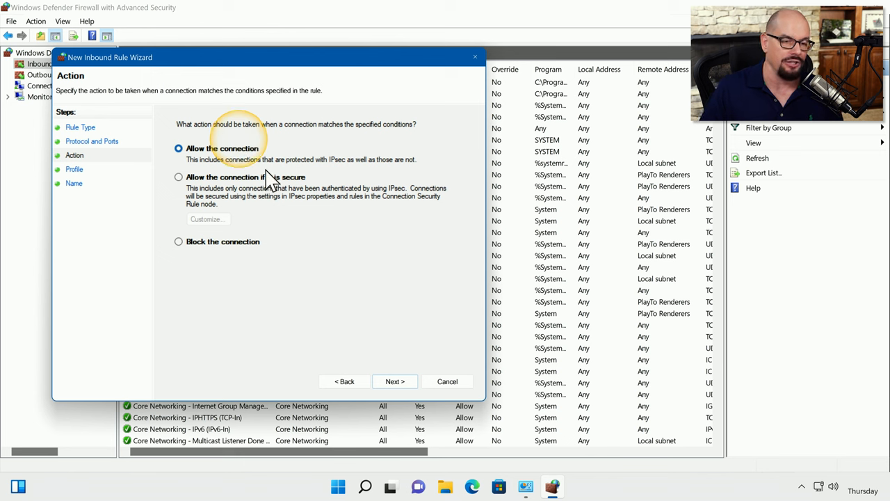
Keep 'Allow the connection' as the action and proceed to the profile page
click(395, 381)
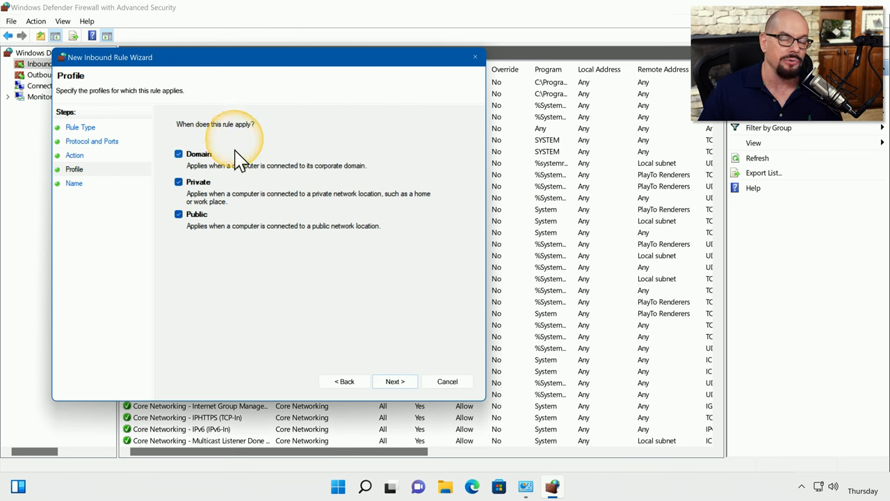
mouse_move(234, 195)
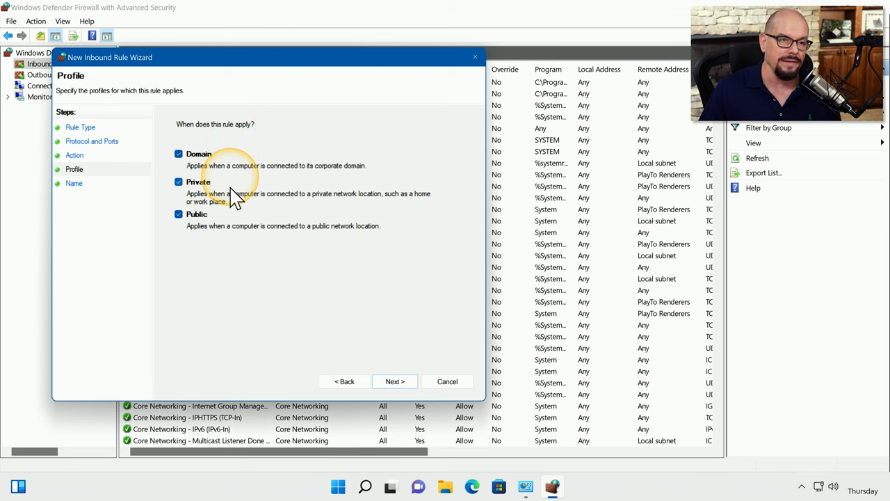
mouse_move(233, 222)
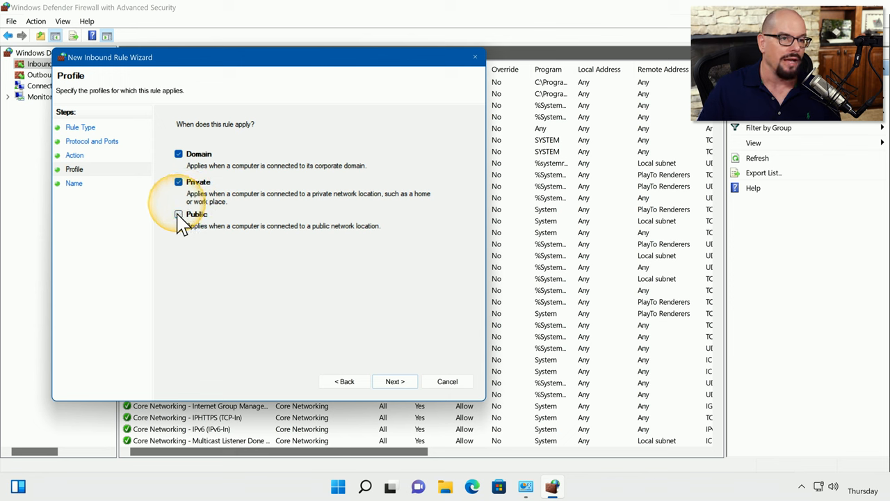
Clear the Public profile so the rule applies to Domain and Private only
click(178, 214)
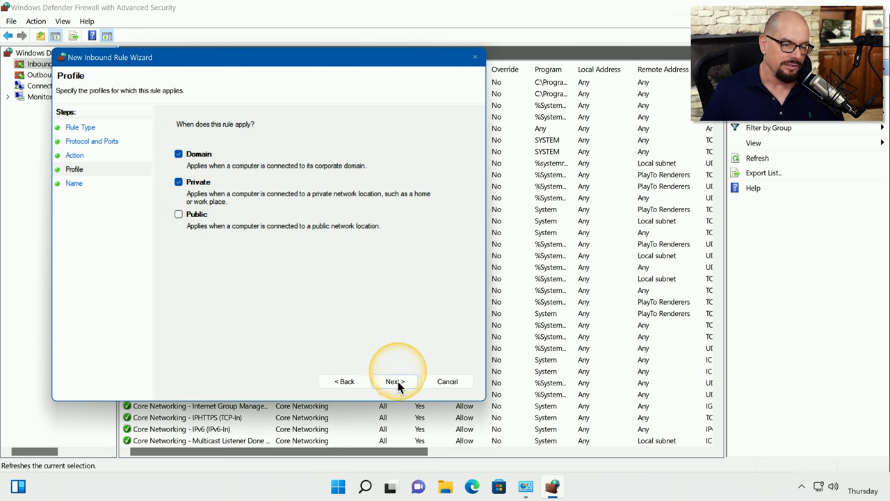
click(396, 381)
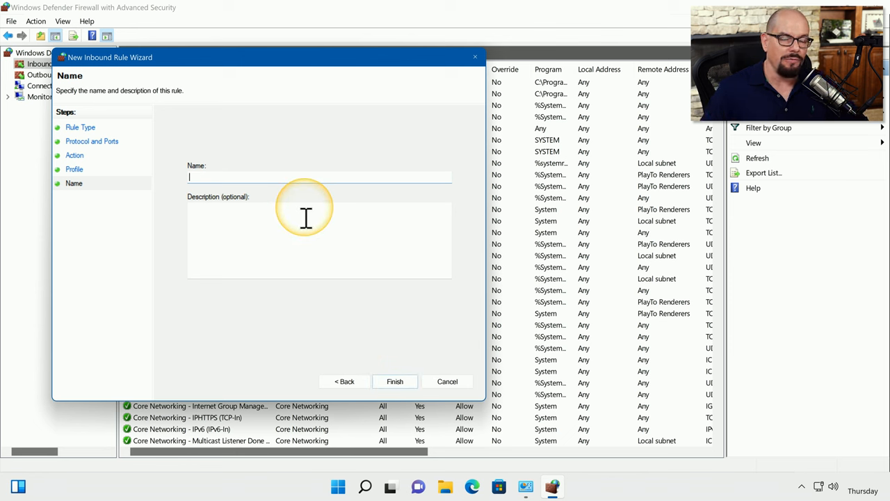
Name the rule 'Inbound Web Server Traffic' and finish, adding it to the inbound list
text(Inbound Web Server)
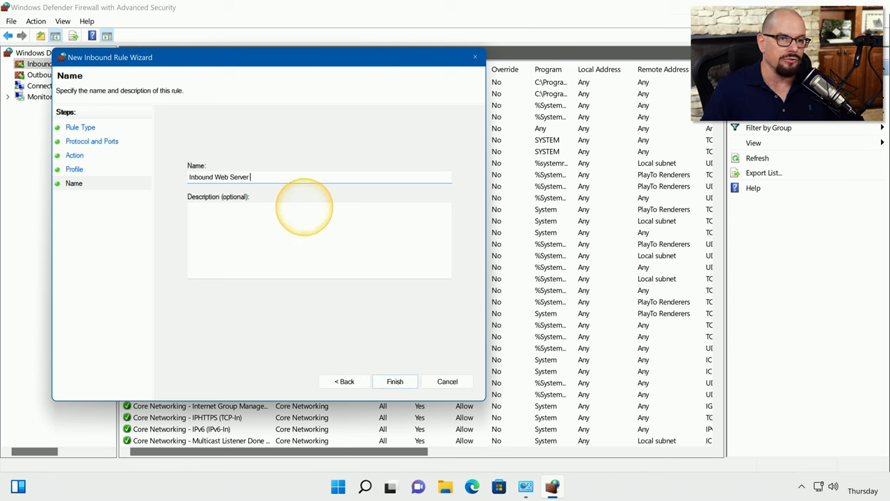
text(Traffic)
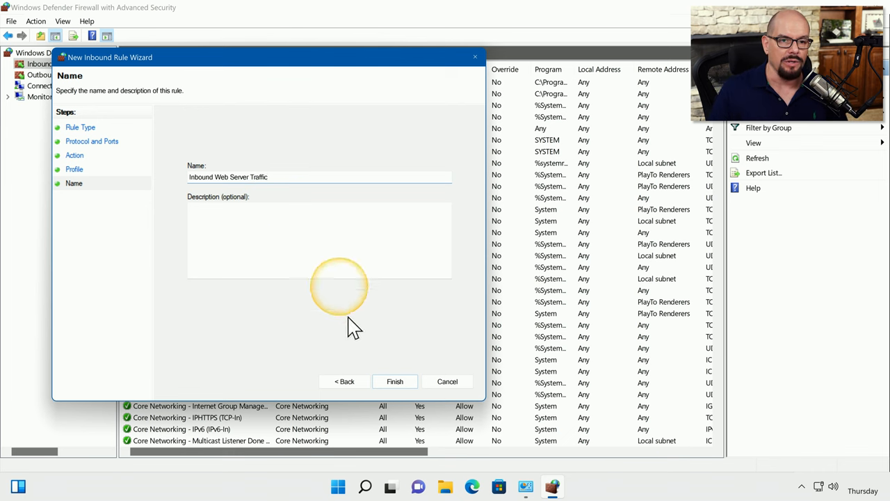
click(395, 381)
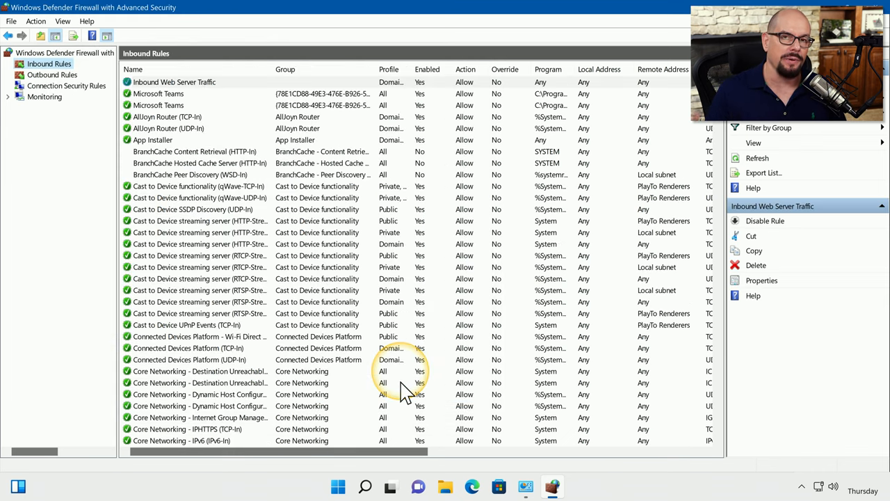